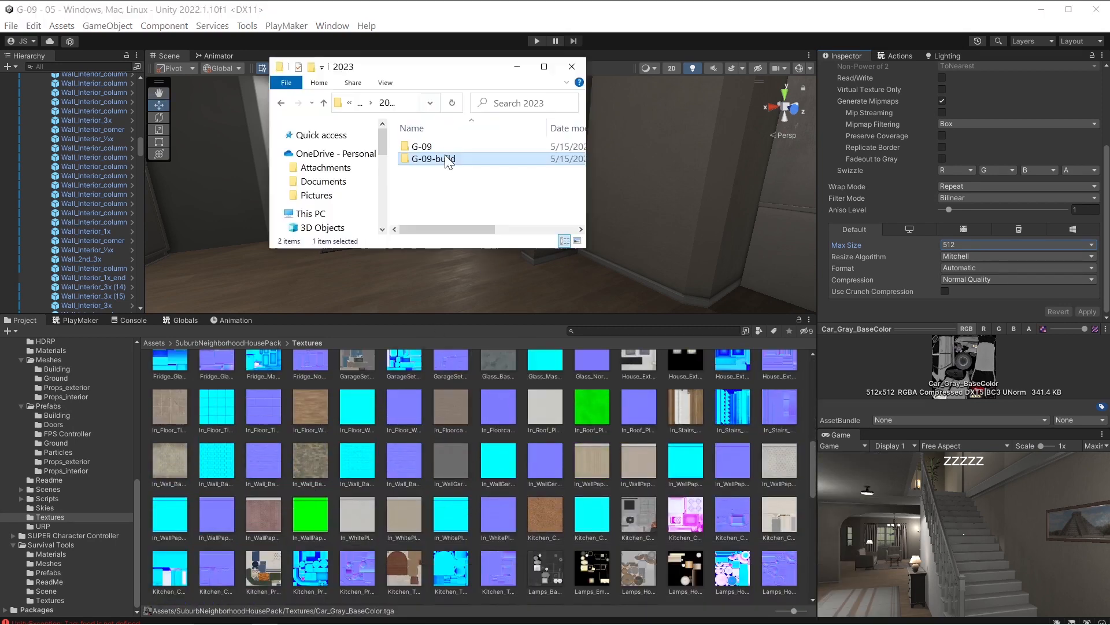
Check the G-09-build folder's Properties, read its 1.80 GB size, and cancel out.
right_click(432, 158)
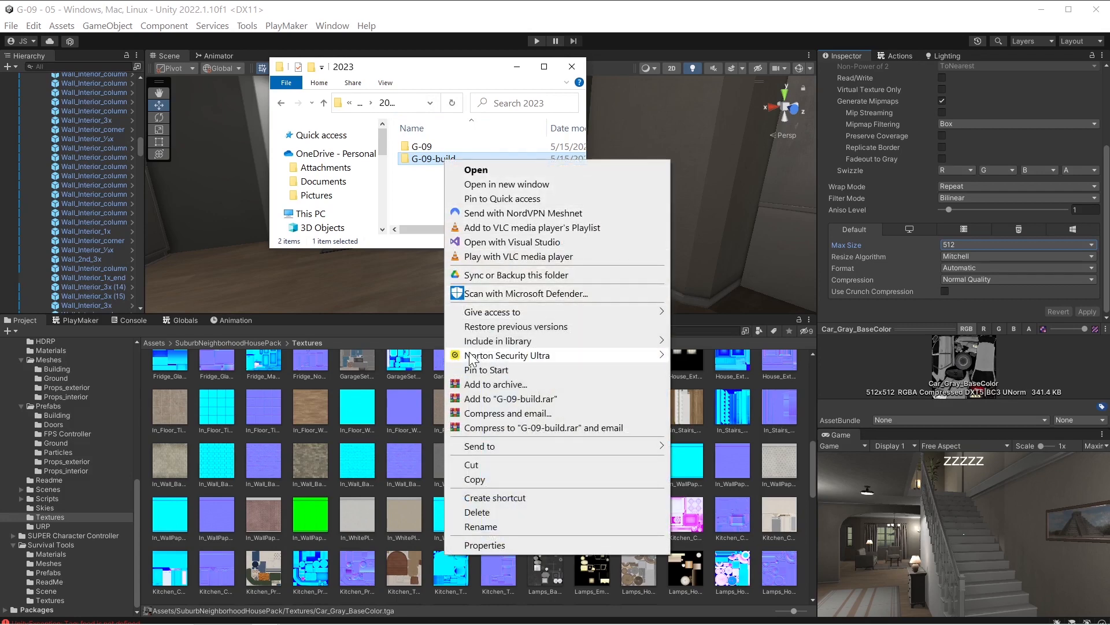
click(485, 545)
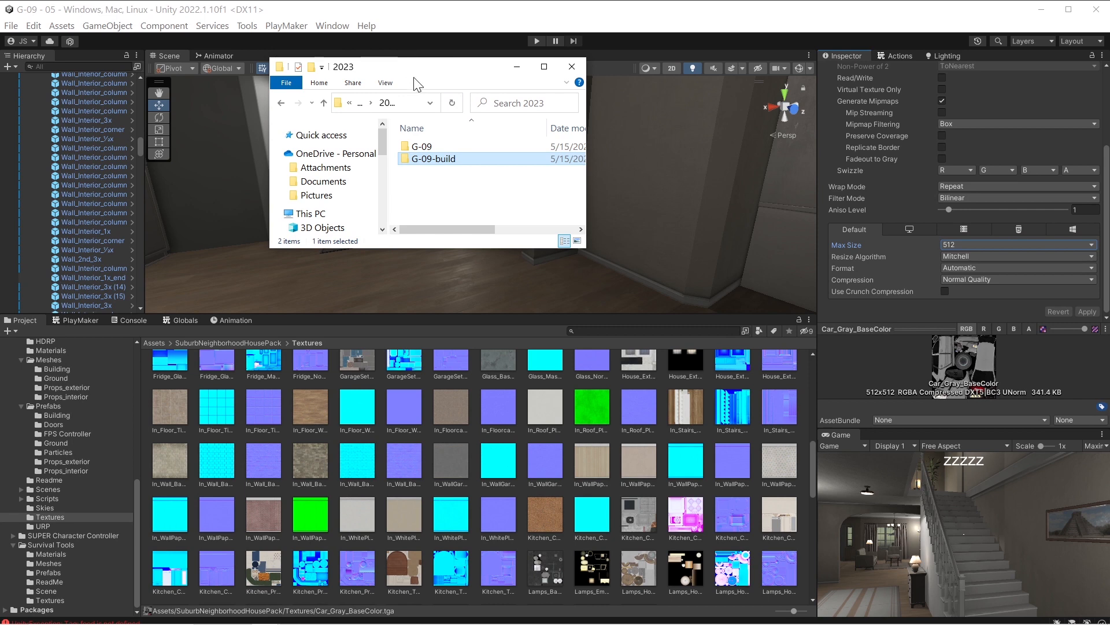
mouse_move(633, 217)
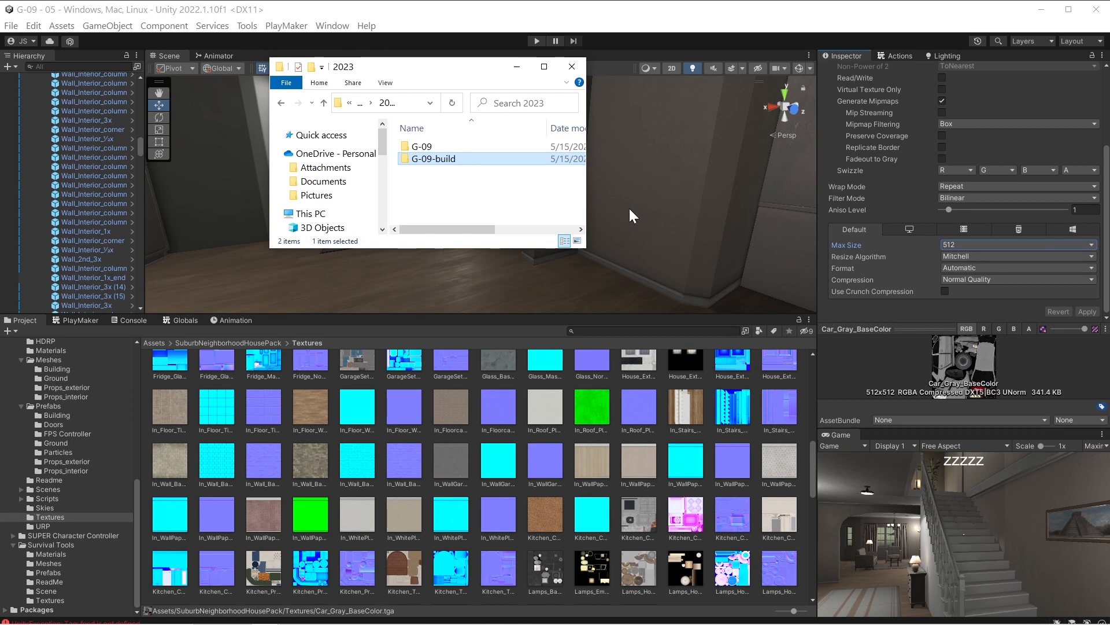
click(1017, 244)
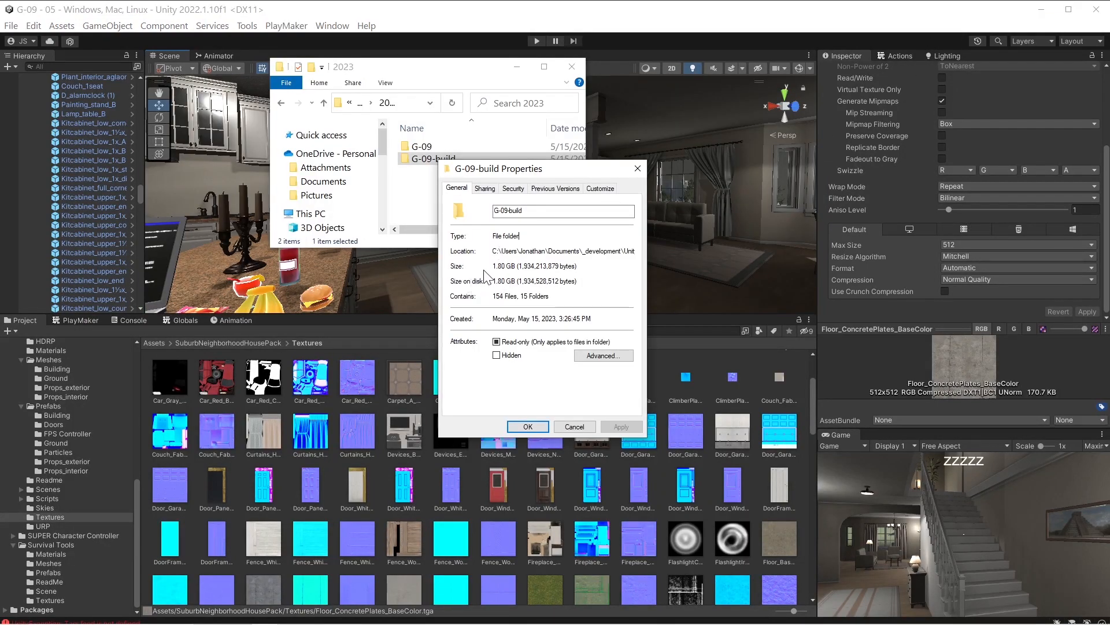
mouse_move(584, 240)
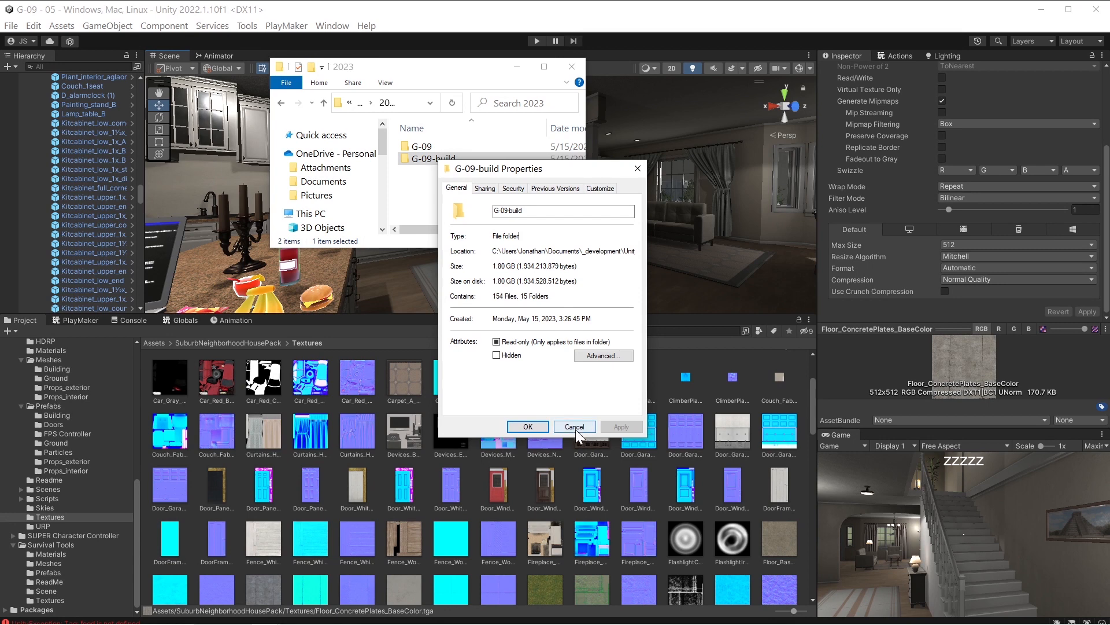
click(574, 427)
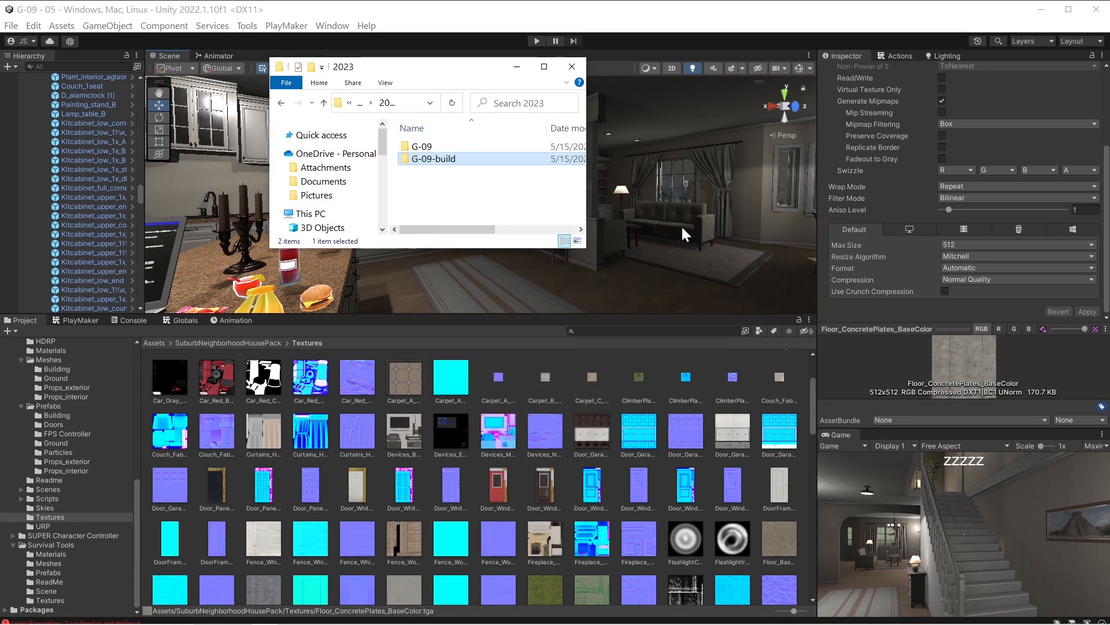
mouse_move(637, 251)
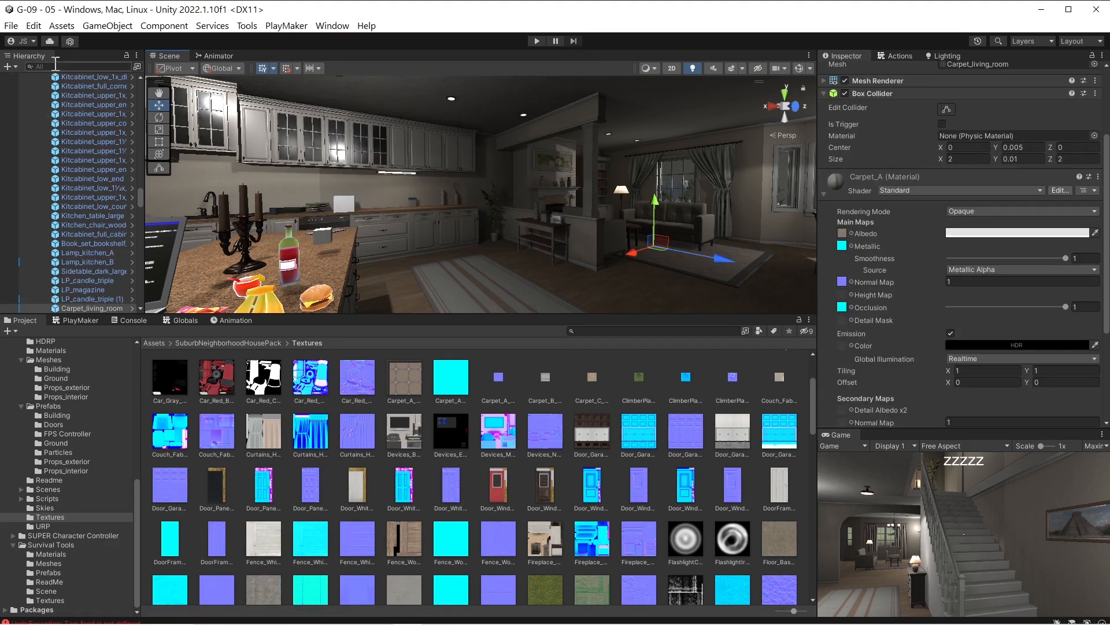
Bring up Unity's File menu with the scene, project and build commands.
click(10, 26)
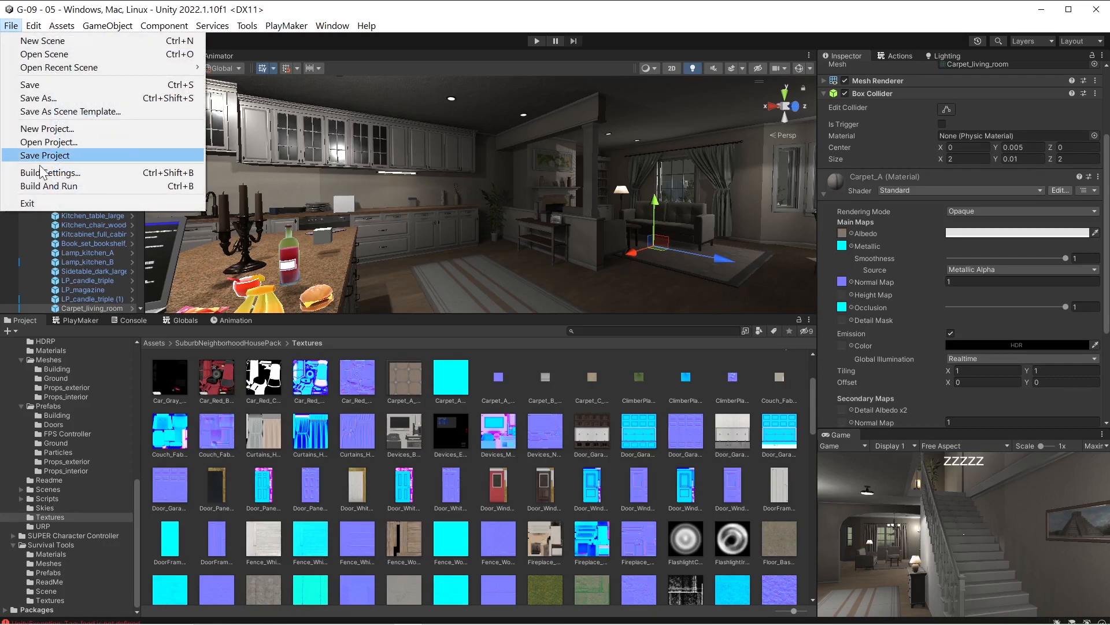
In Build Settings, cap the Max Texture Size import override at Max 256.
click(50, 172)
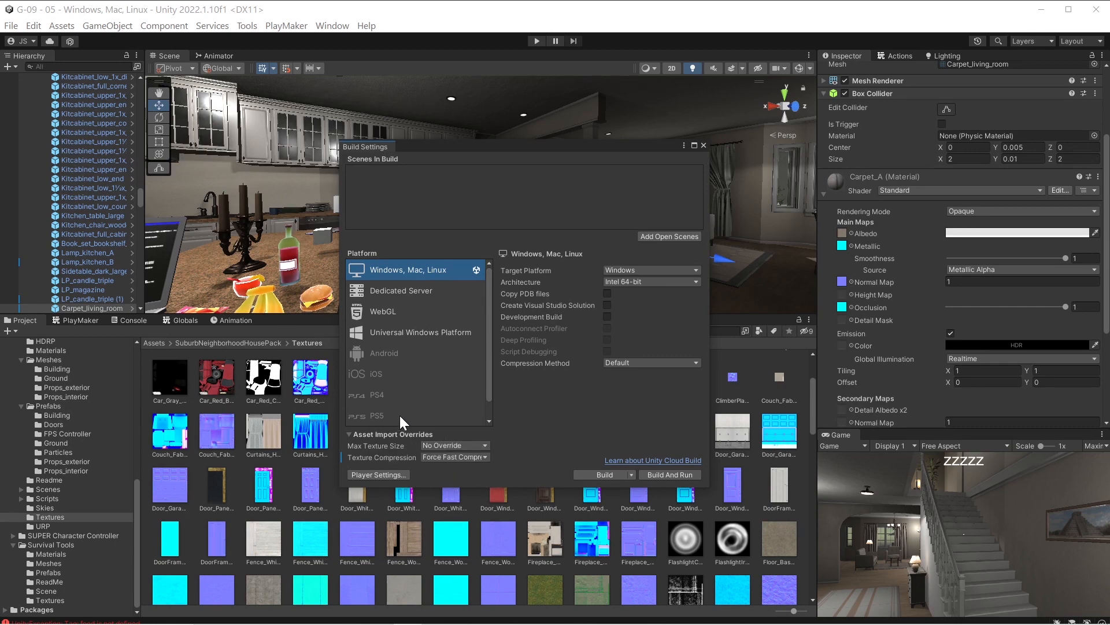
mouse_move(521, 297)
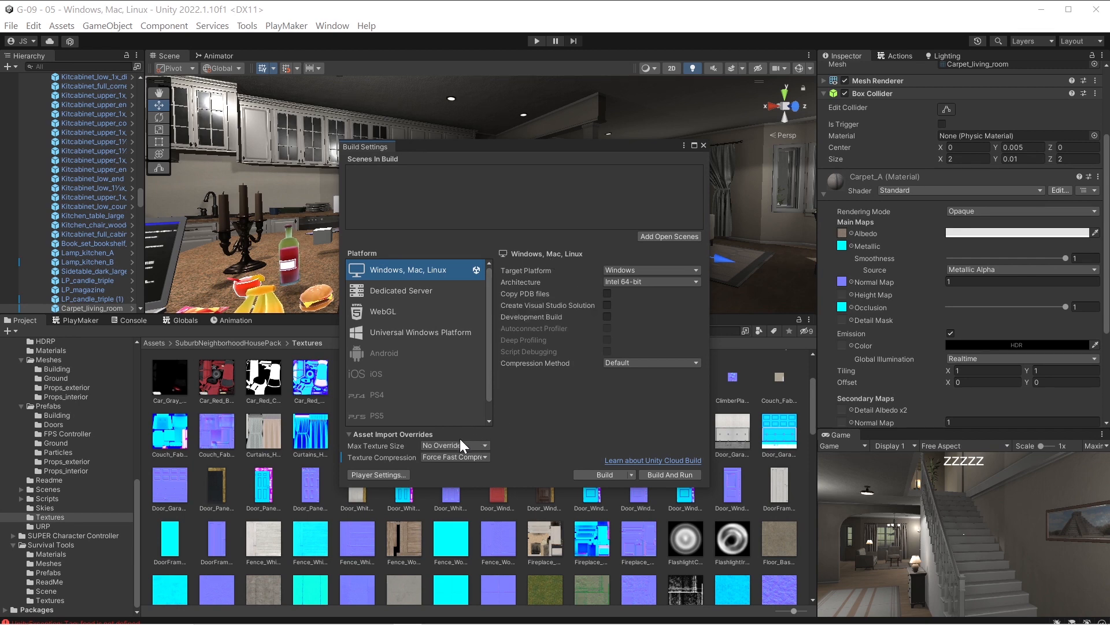
mouse_move(443, 445)
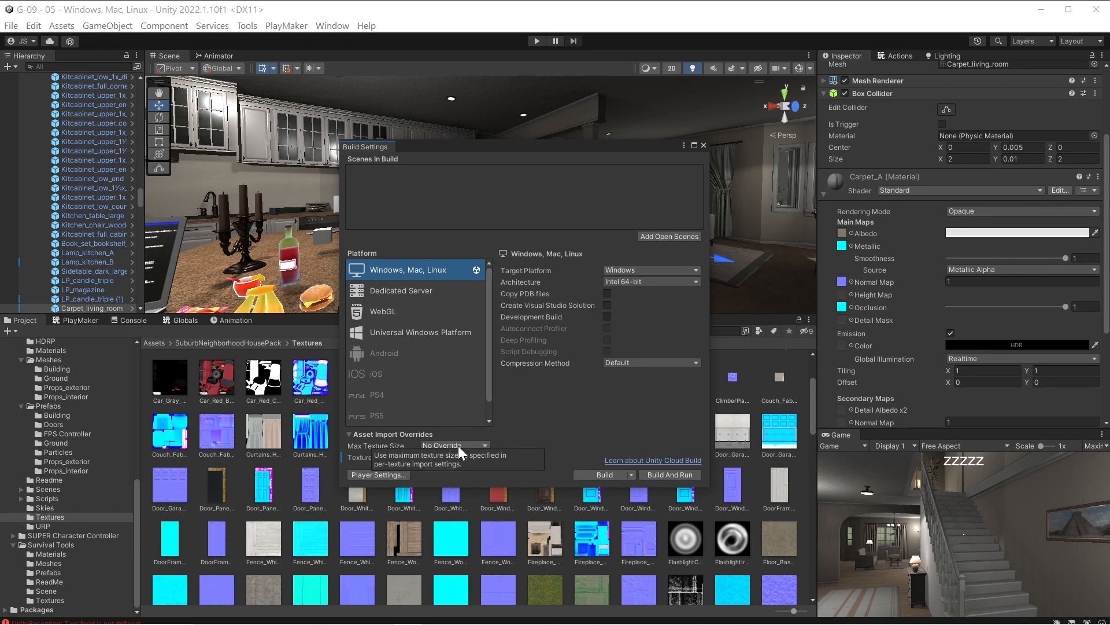
click(485, 444)
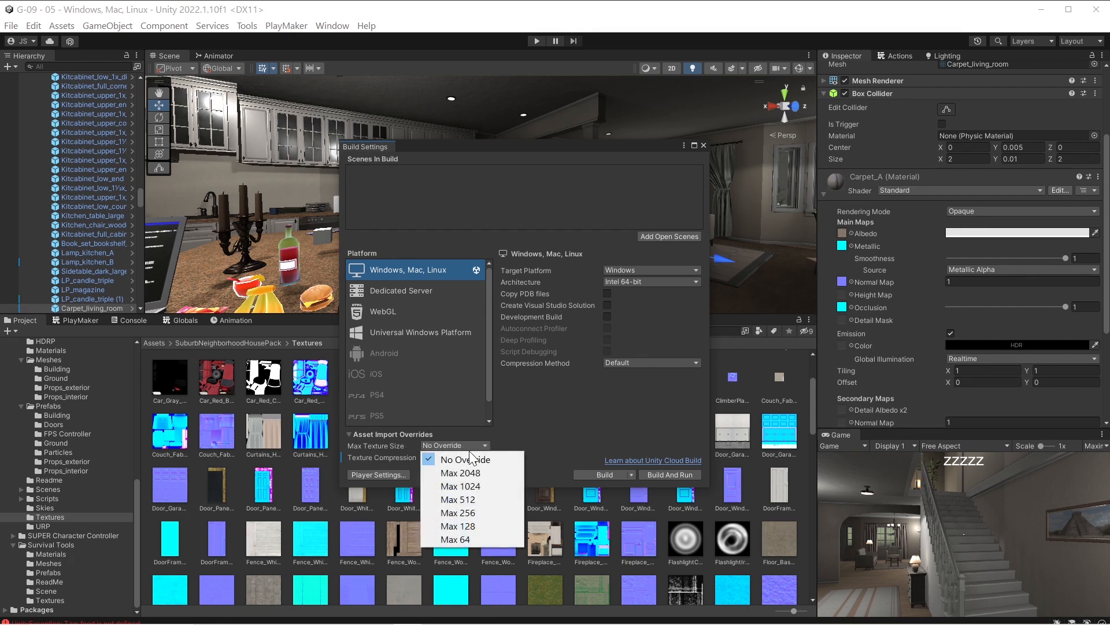
mouse_move(458, 499)
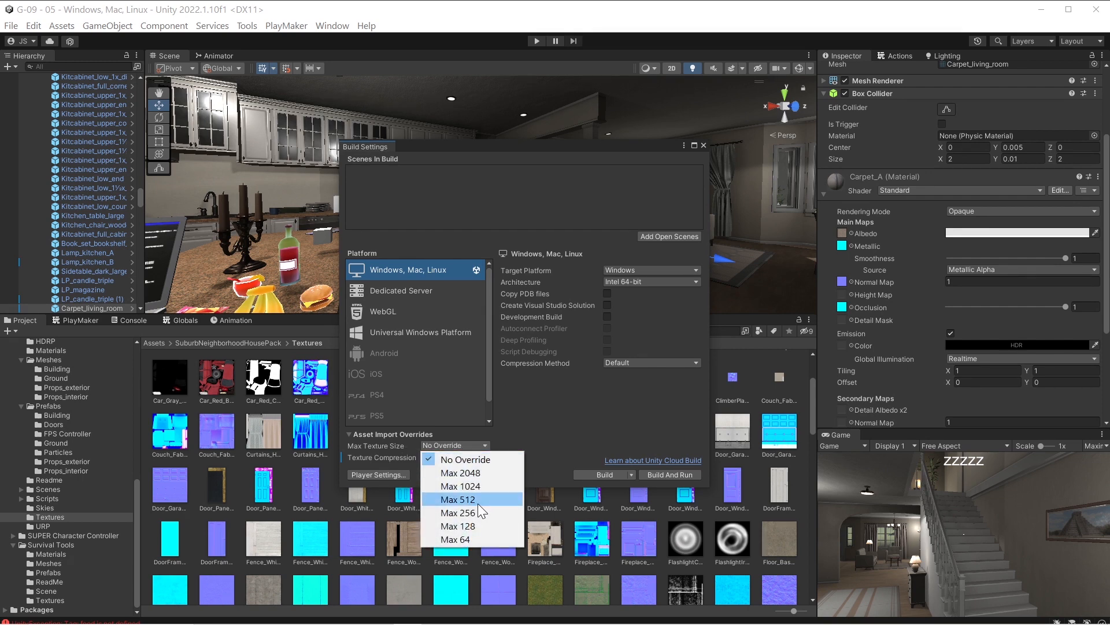
mouse_move(474, 525)
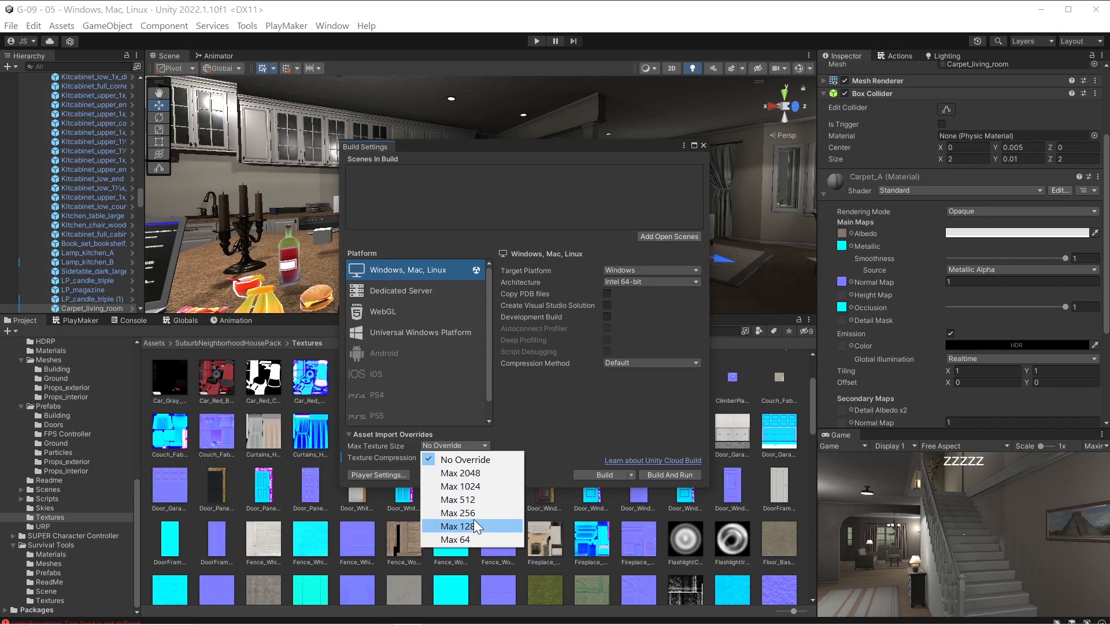
mouse_move(472, 512)
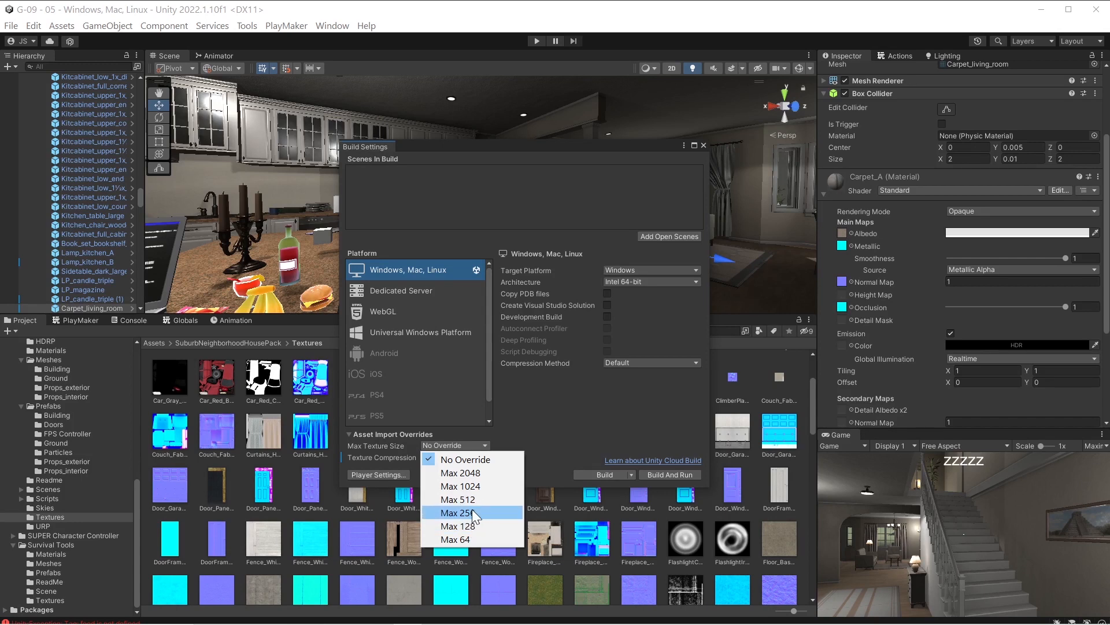
click(459, 513)
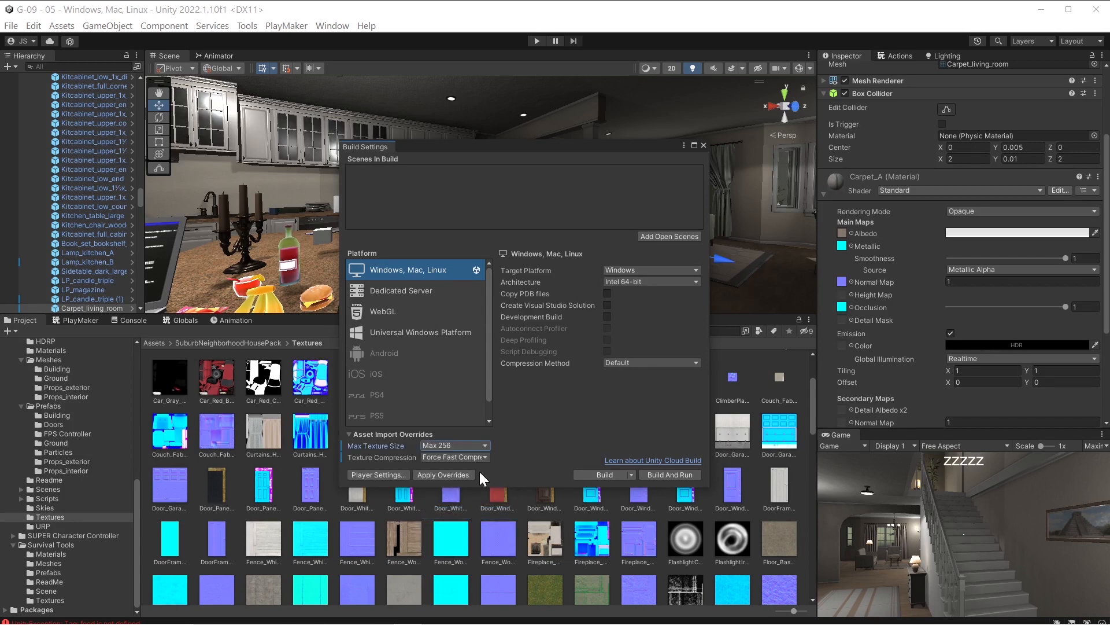
Keep Texture Compression on Force Fast Compressor and start the Windows build.
click(453, 457)
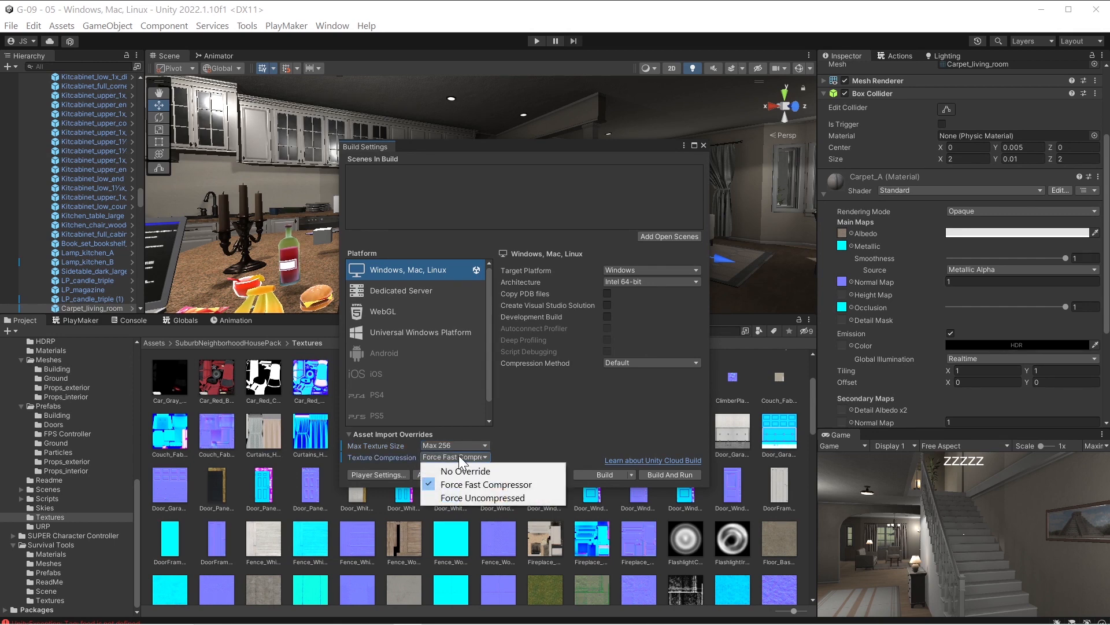
click(487, 483)
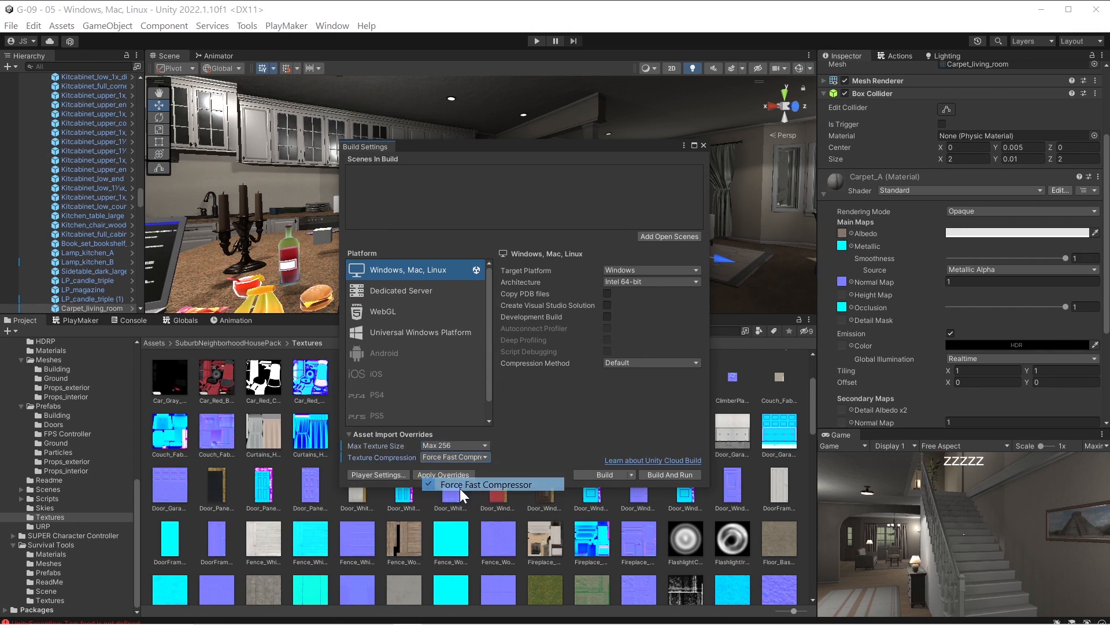
click(486, 484)
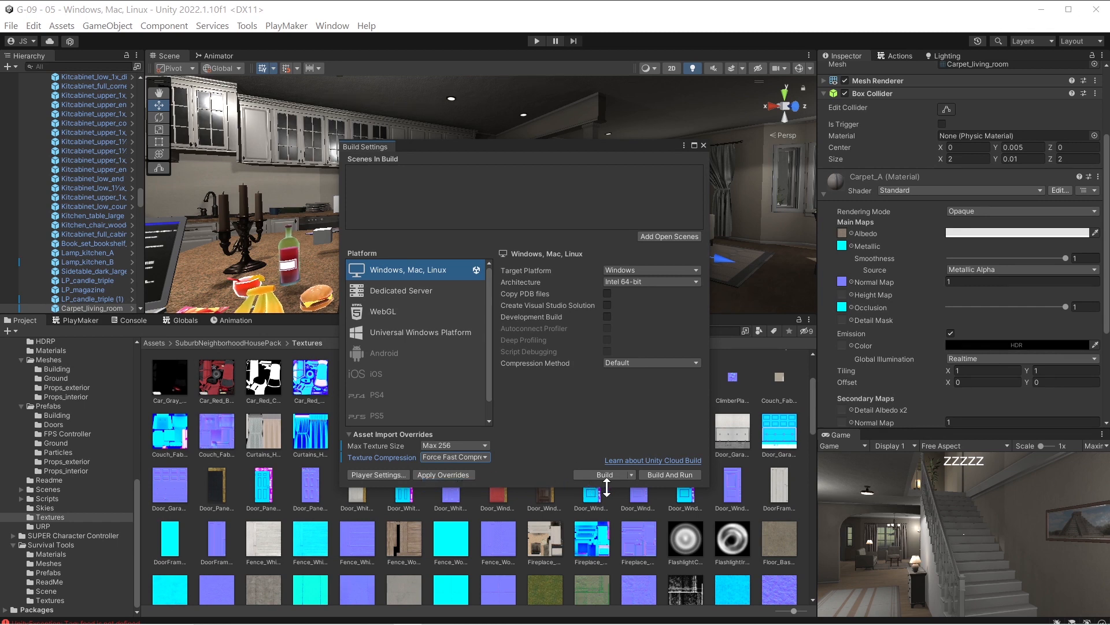
Recheck the G-09-build folder's Properties in the 2023 folder, still 1.80 GB, and cancel.
click(669, 474)
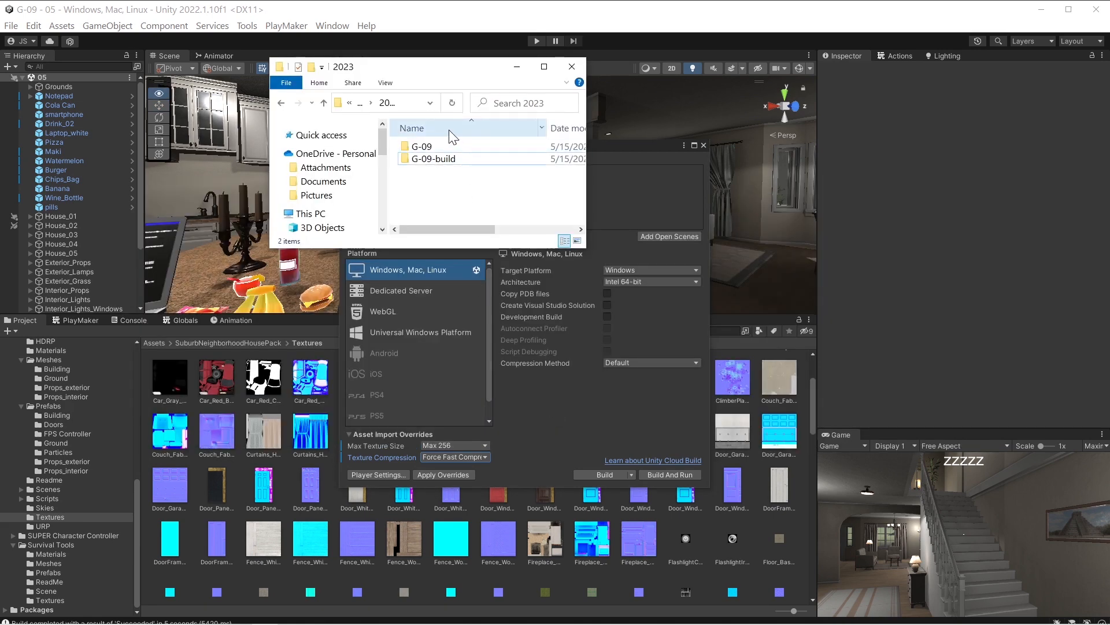
right_click(434, 158)
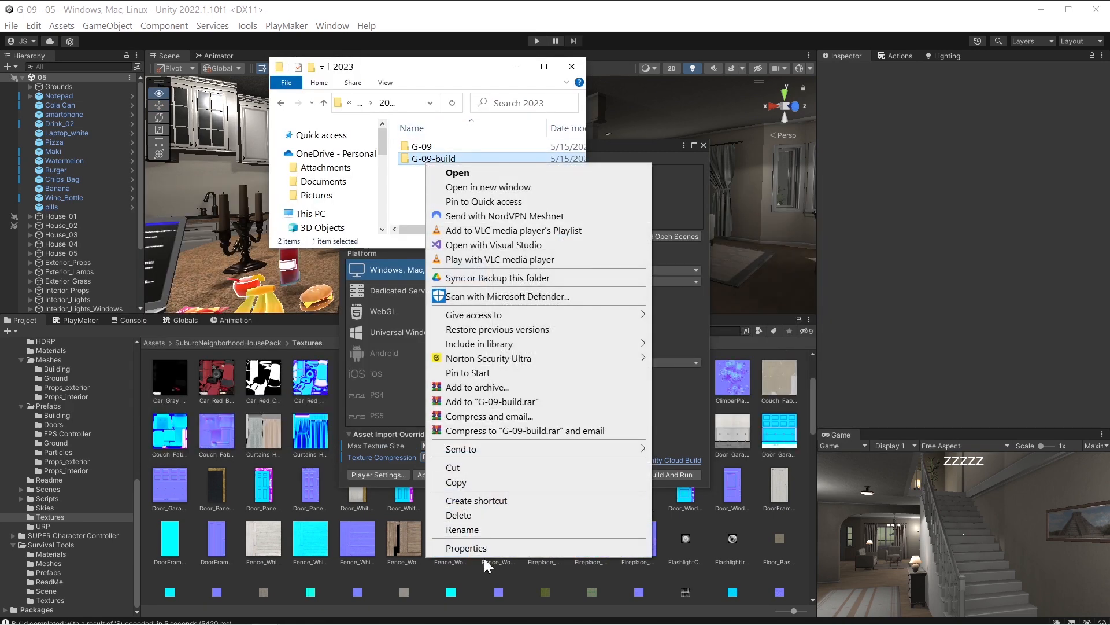
click(466, 547)
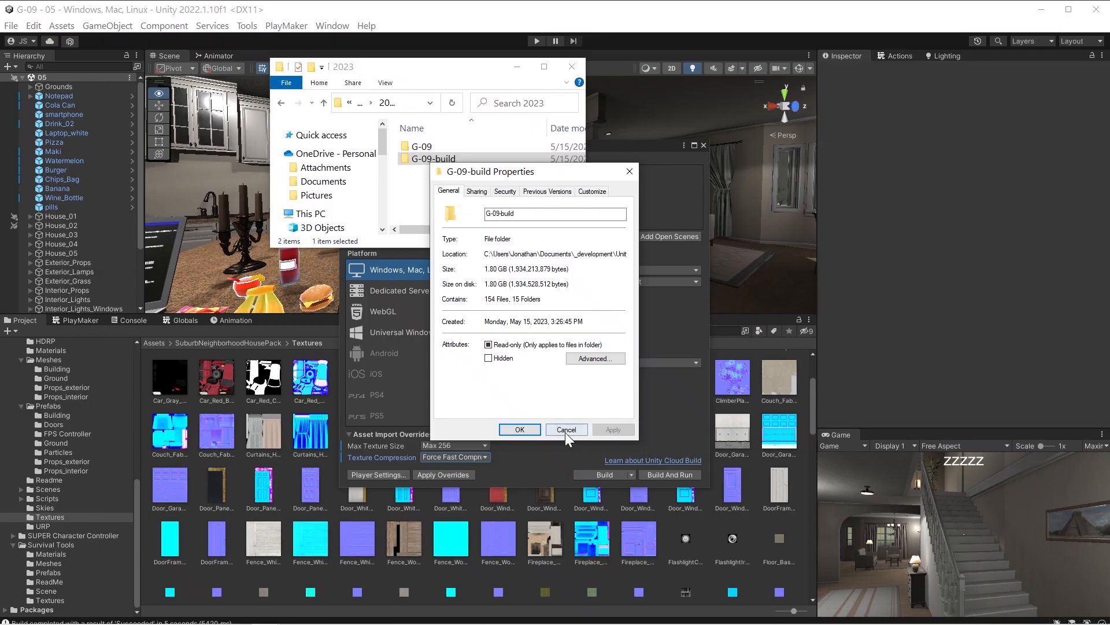
click(567, 430)
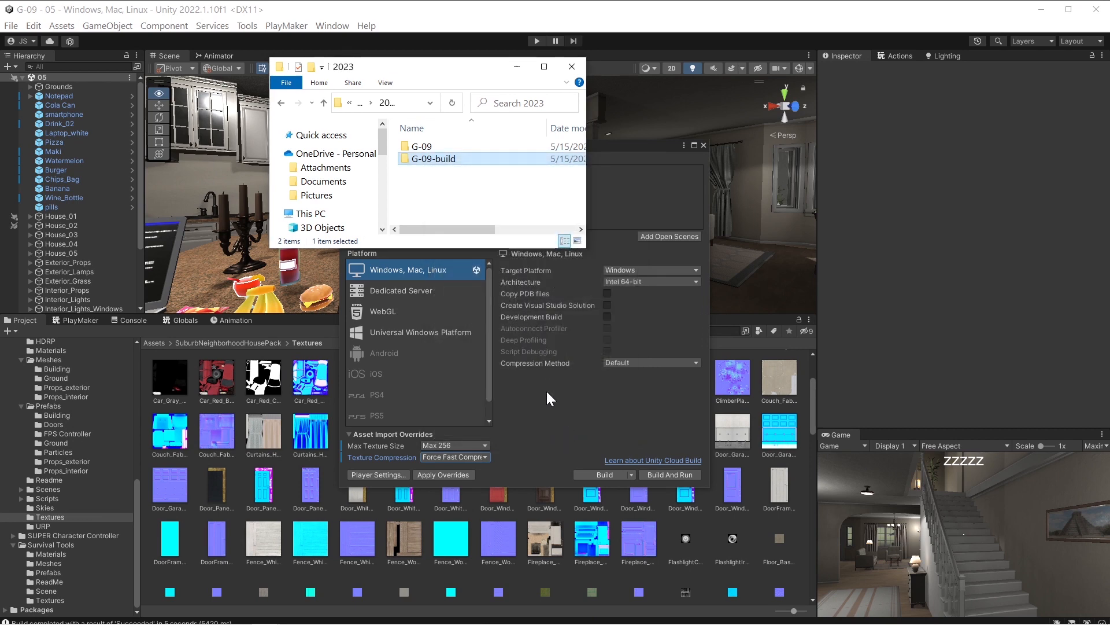
Apply the Max 256 and forced compression overrides, then build and run the game.
click(572, 66)
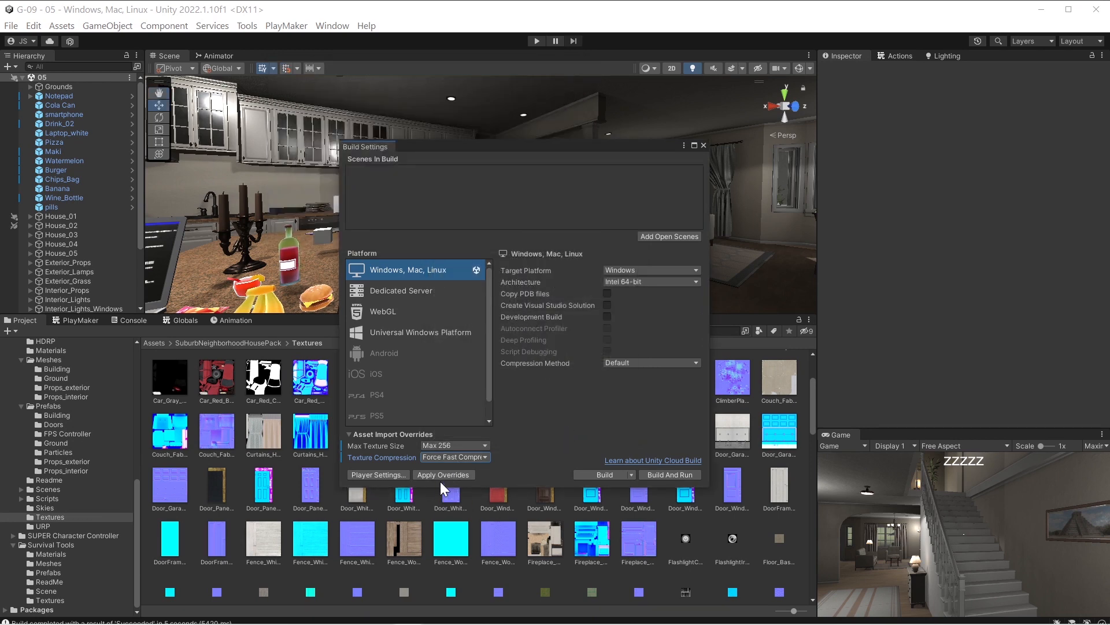
click(443, 474)
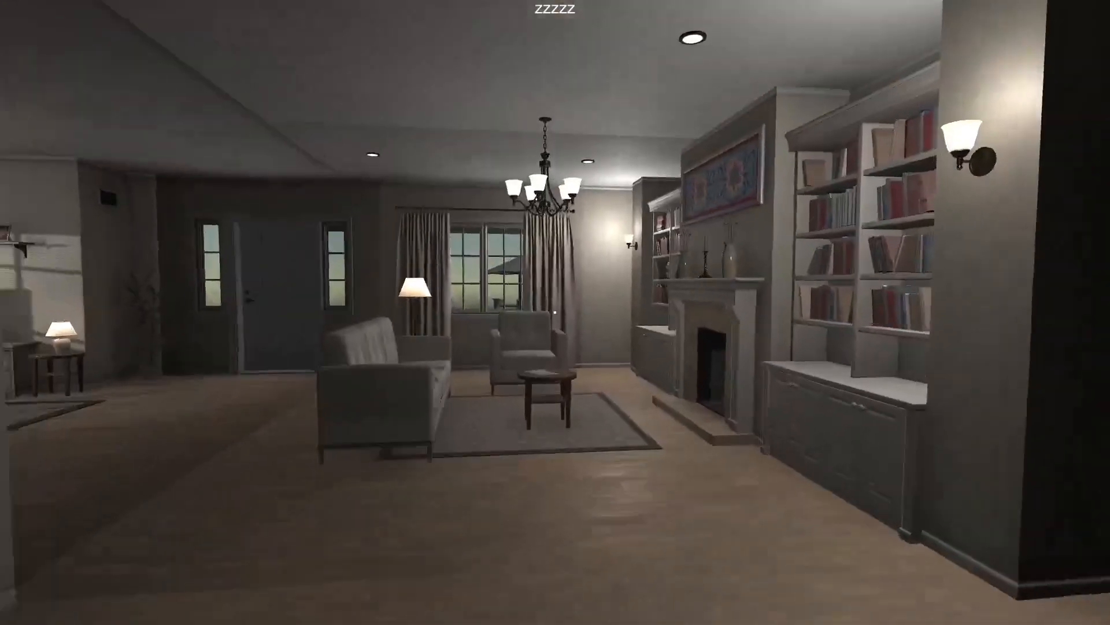
scroll(left, 3)
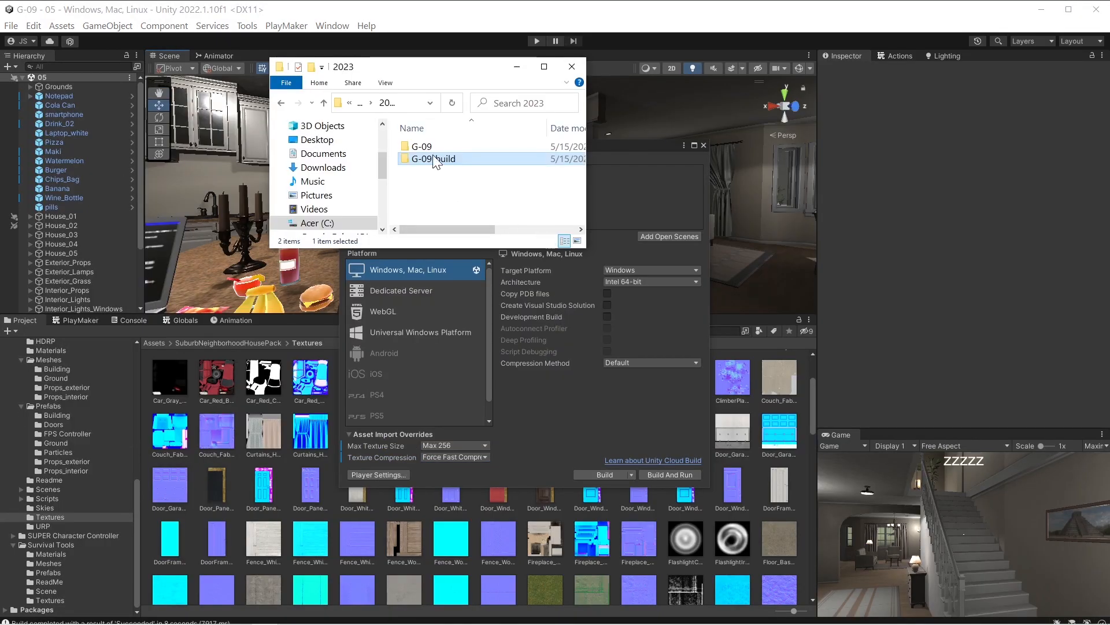
Look inside the empty G-09-build folder, then bring Unity's Build Settings back to front.
right_click(433, 159)
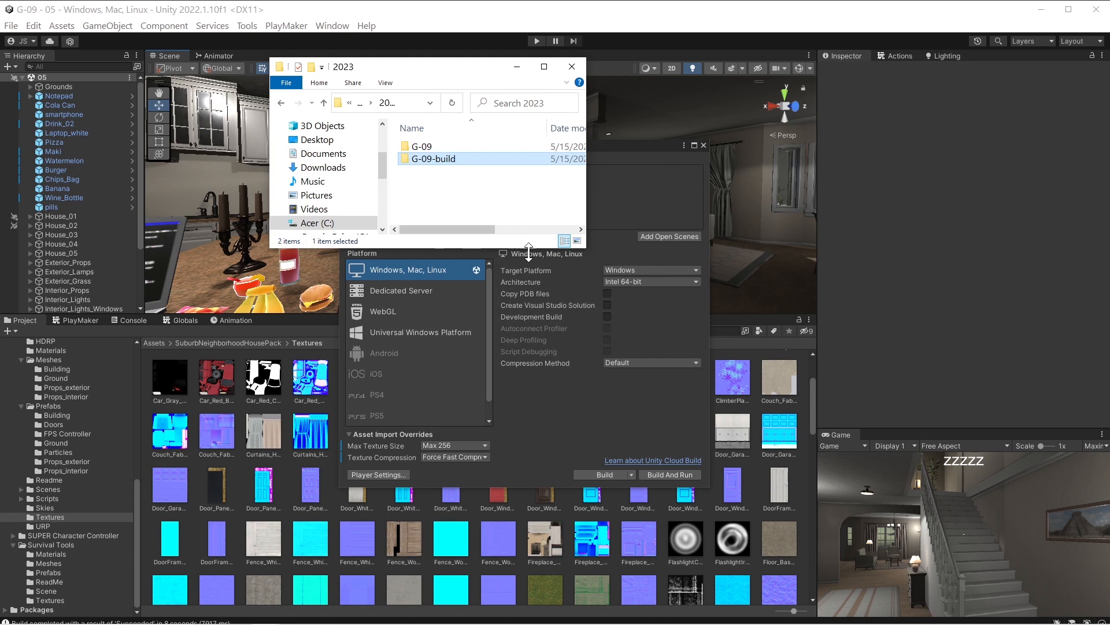
double_click(433, 159)
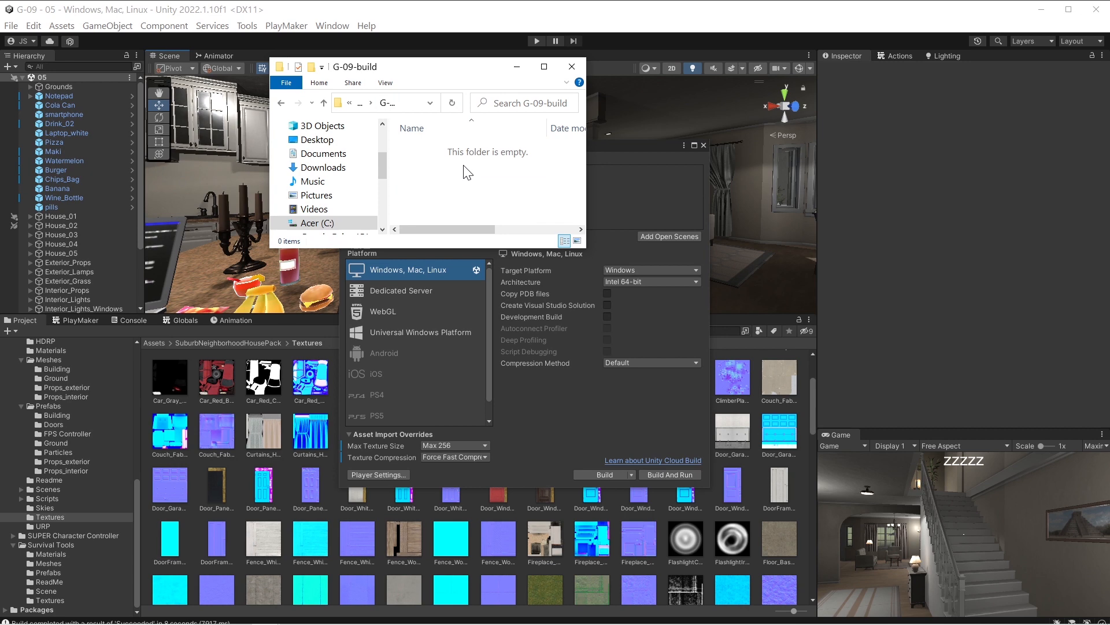
click(570, 66)
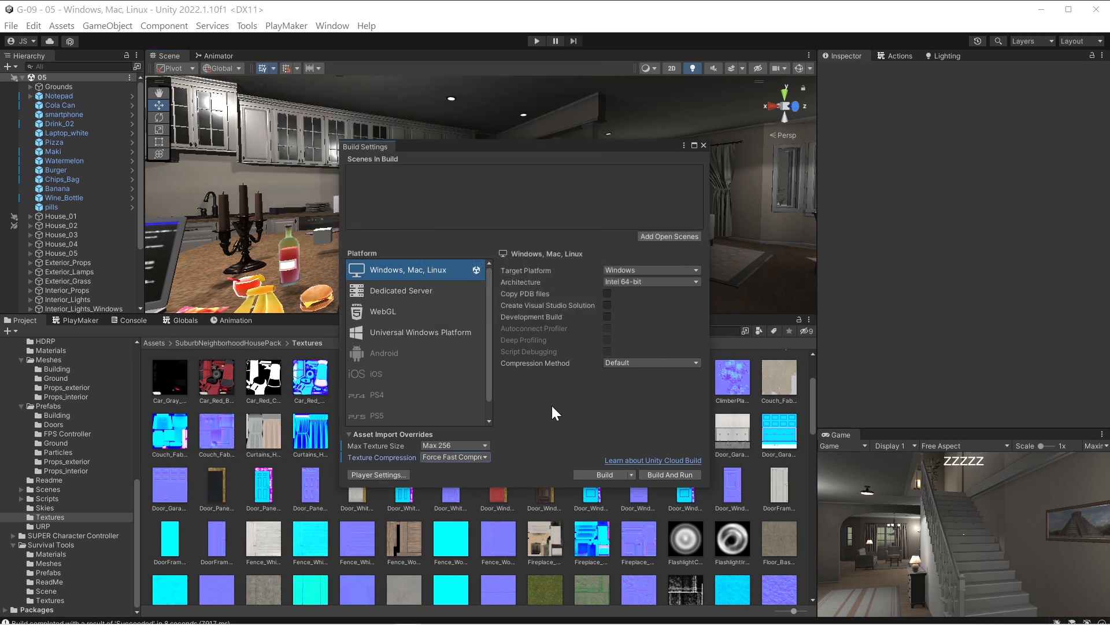
Change the Max Texture Size override to Max 512 and launch a fresh build.
click(454, 444)
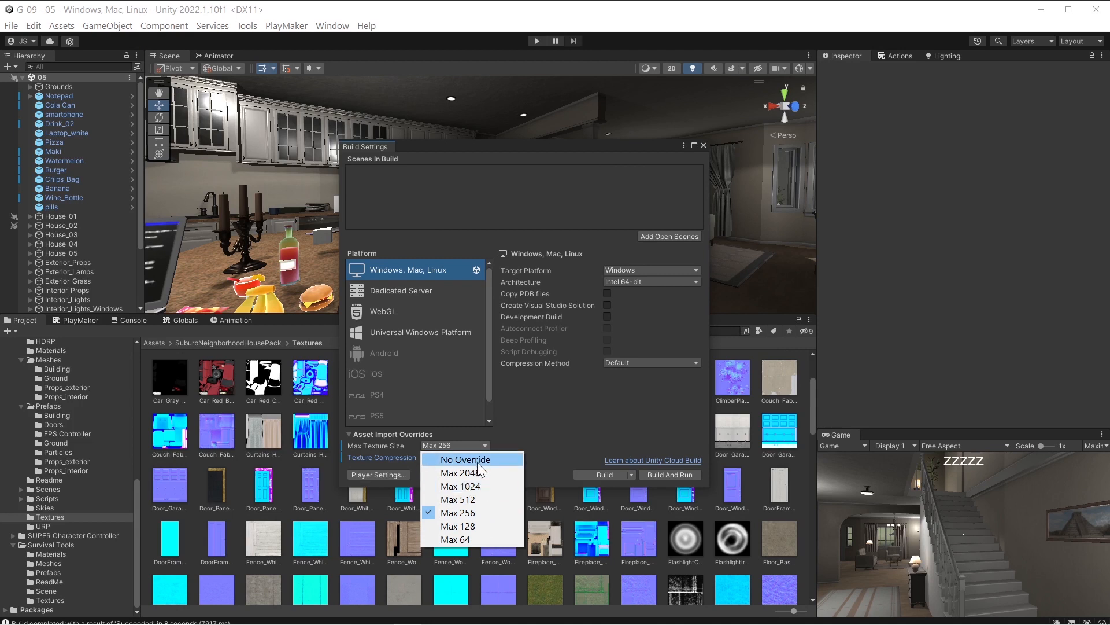
mouse_move(460, 472)
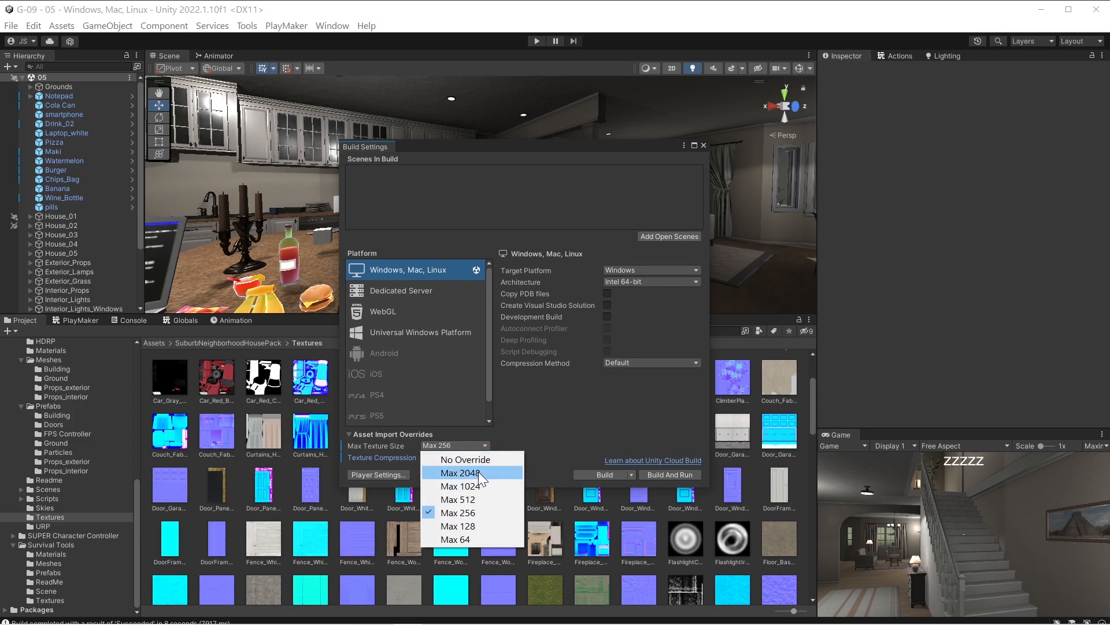
click(458, 500)
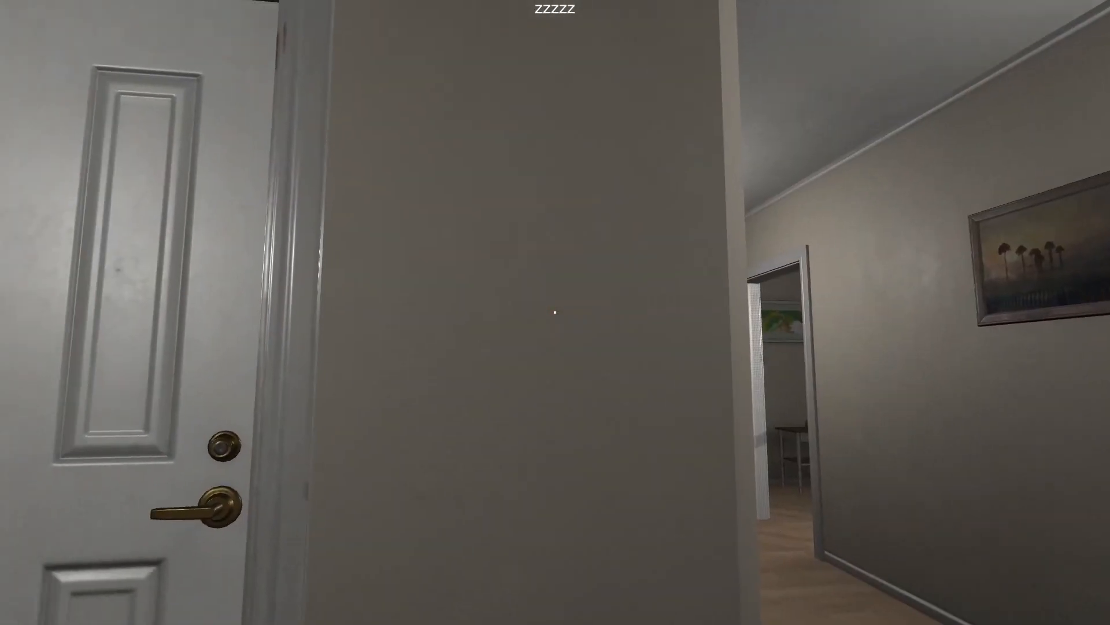
mouse_move(556, 313)
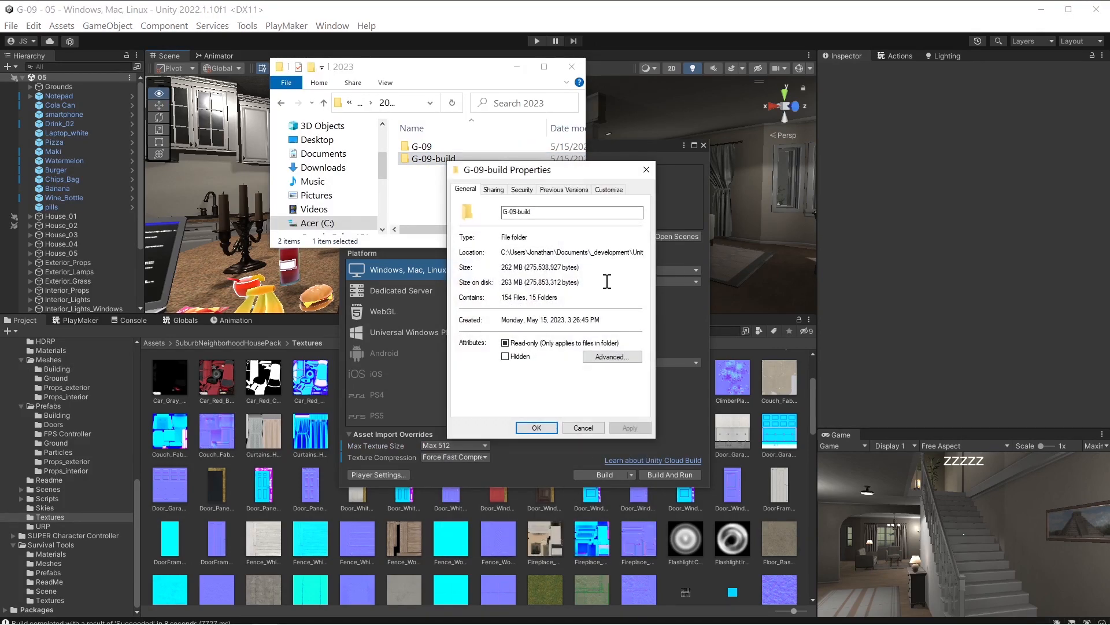
Bring up the rebuilt G-09-build folder's Properties showing 262 MB.
double_click(572, 282)
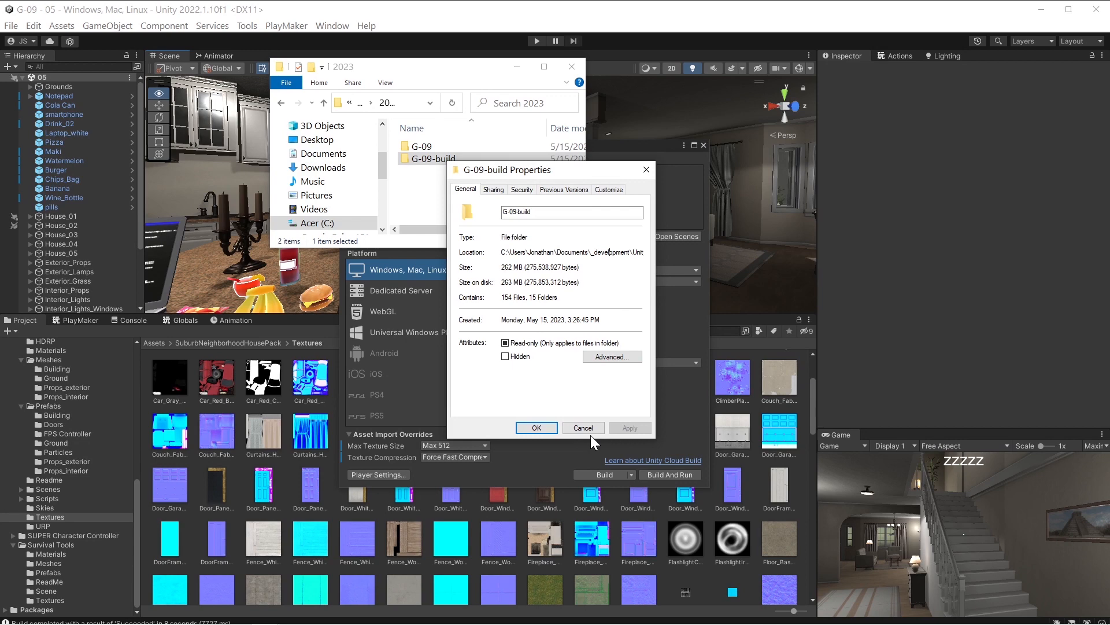
Cancel the G-09-build Properties dialog and return to Build Settings with Max 512.
click(582, 427)
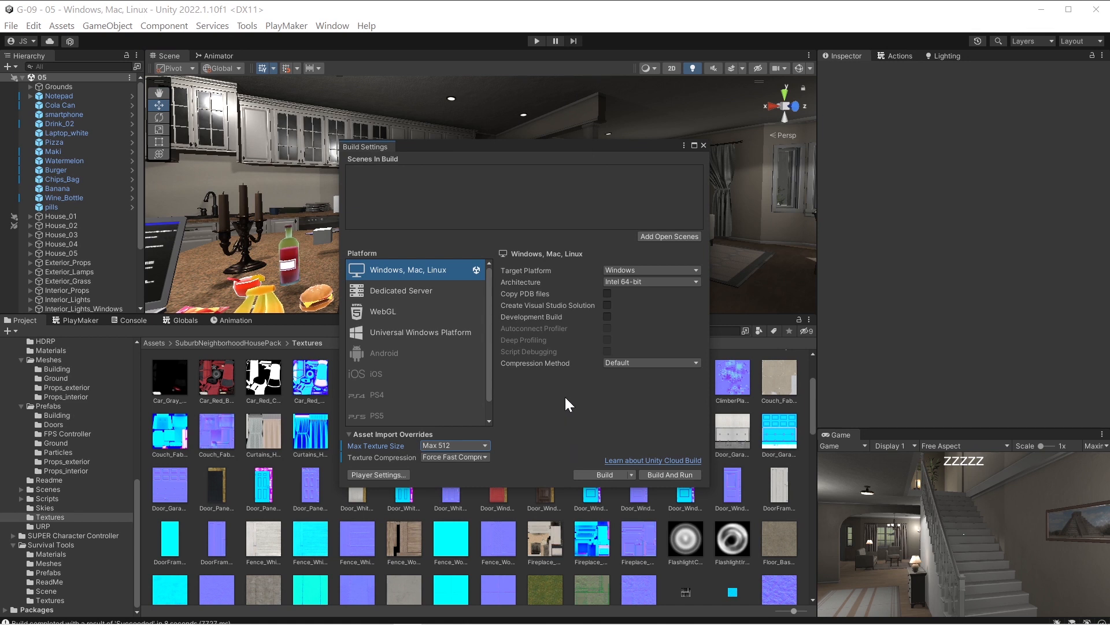
mouse_move(563, 431)
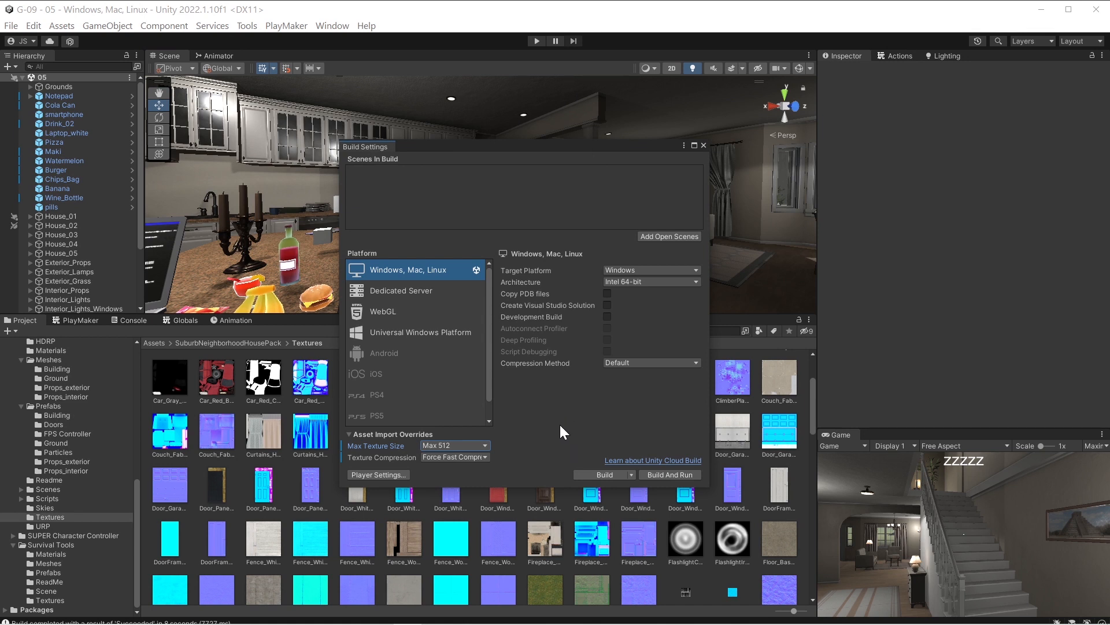